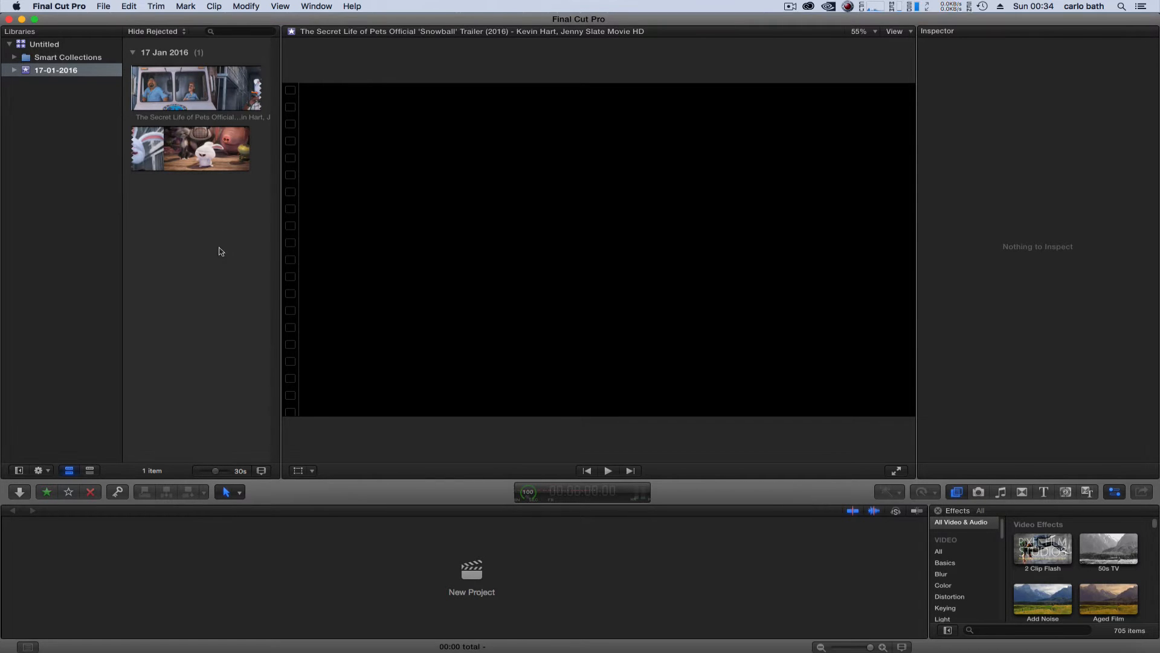
pyautogui.moveTo(216, 259)
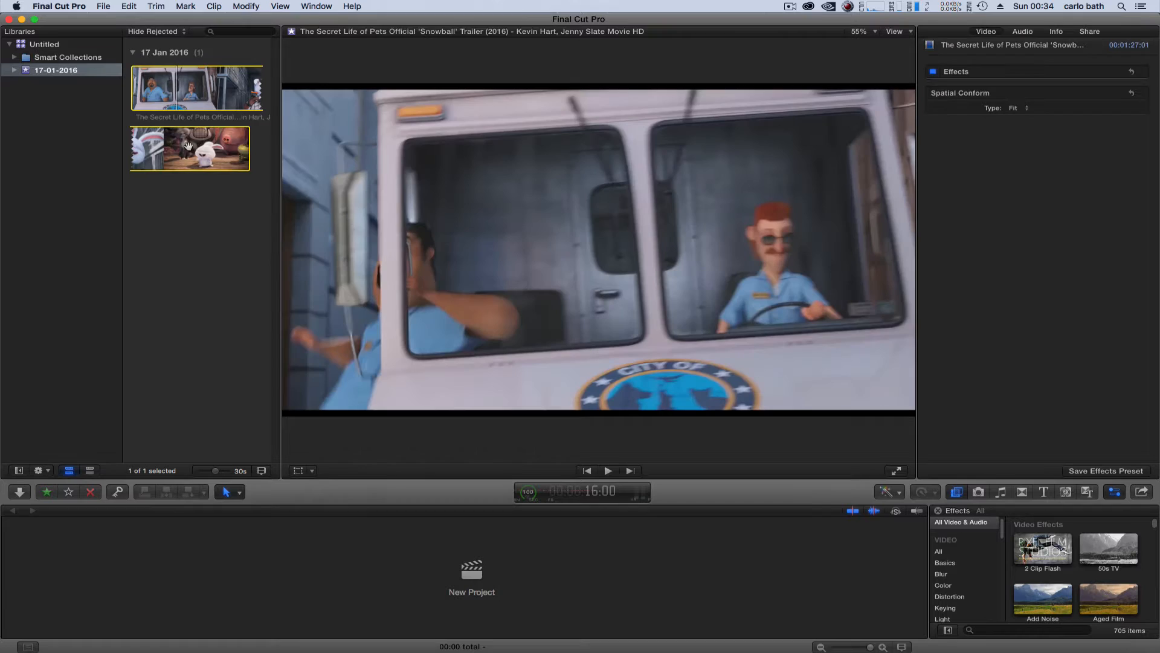
# Step: Open the Secret Life of Pets trailer clip in the timeline from the event browser
pyautogui.rightClick(195, 88)
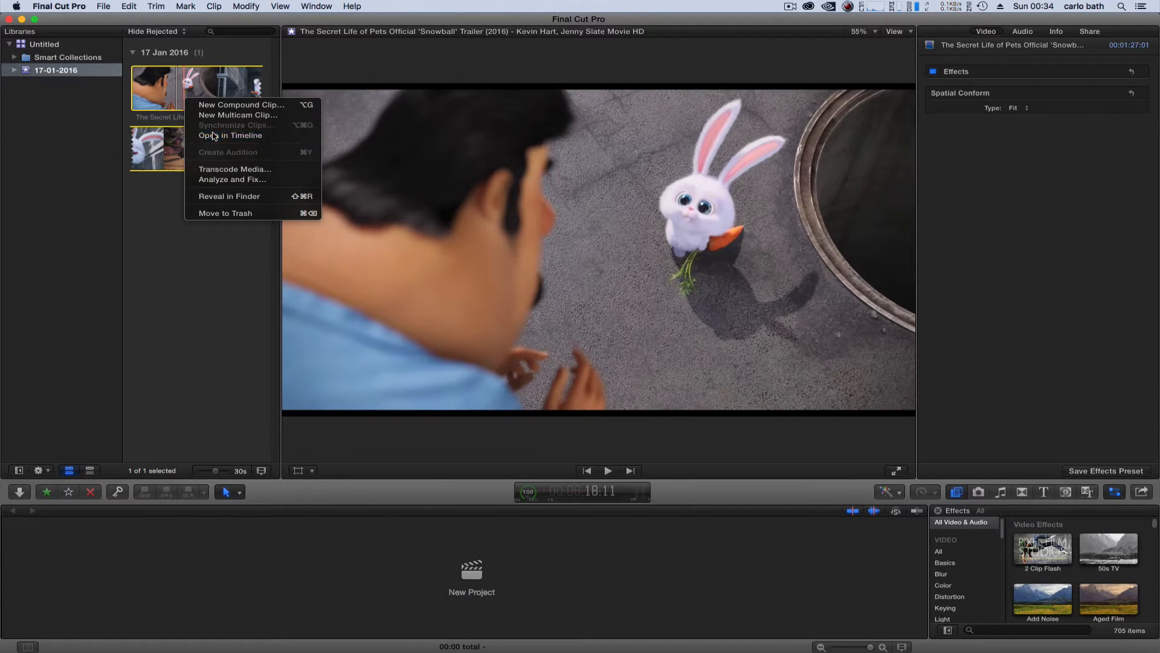
pyautogui.click(230, 135)
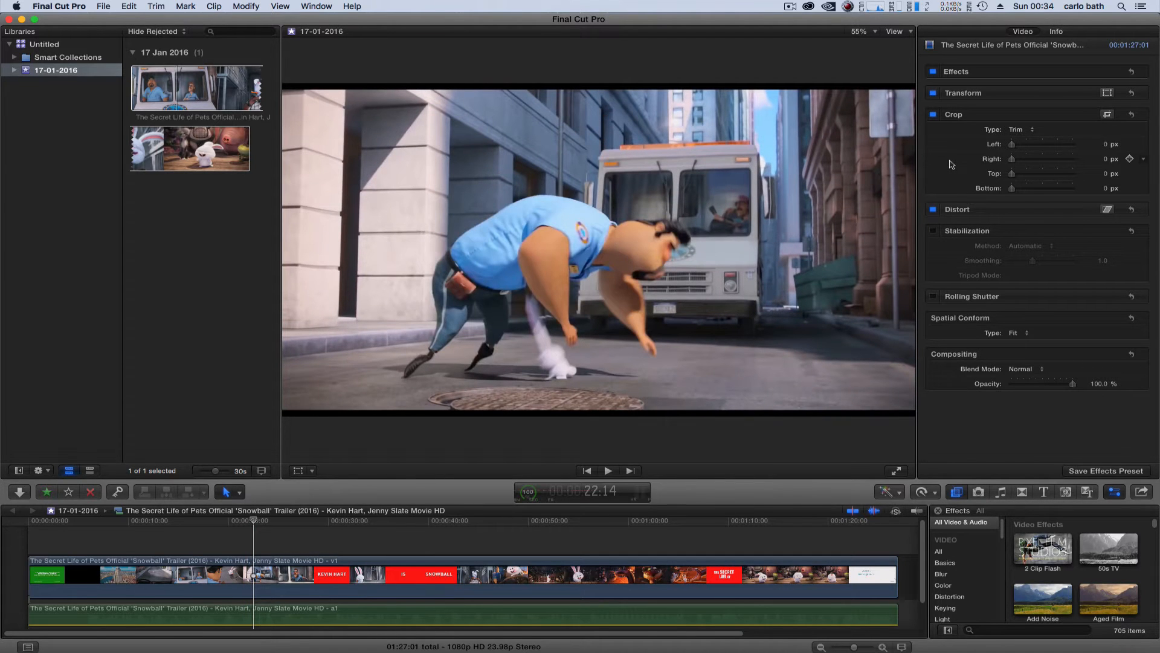
pyautogui.moveTo(1049, 182)
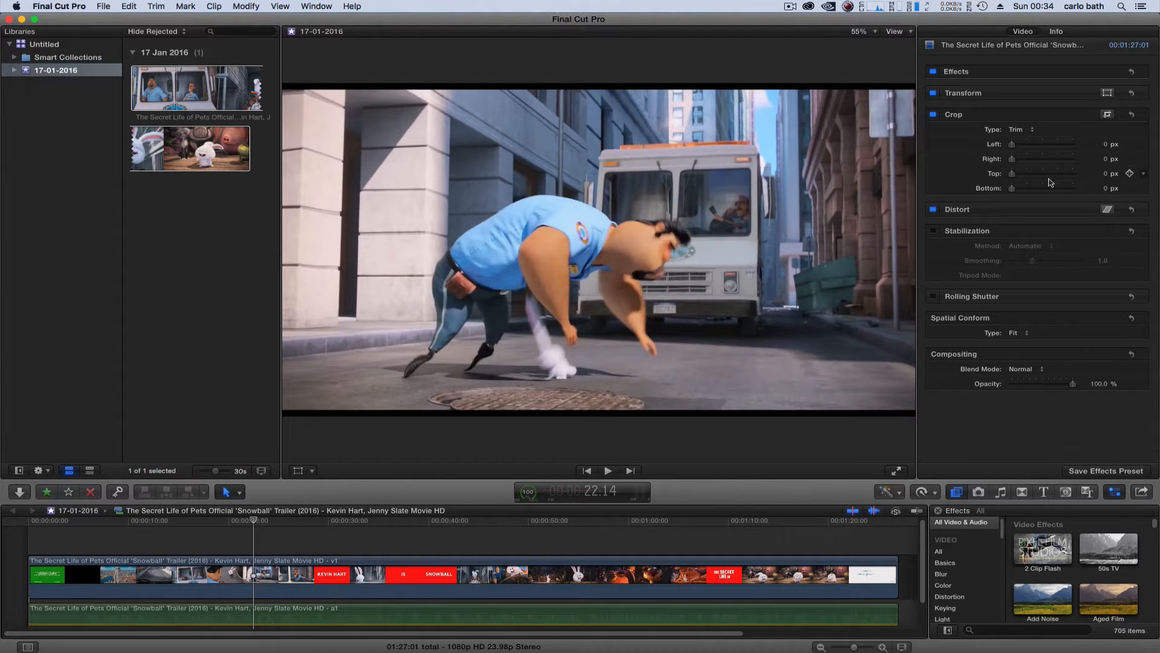
pyautogui.moveTo(1012, 173); pyautogui.dragTo(1020, 173)
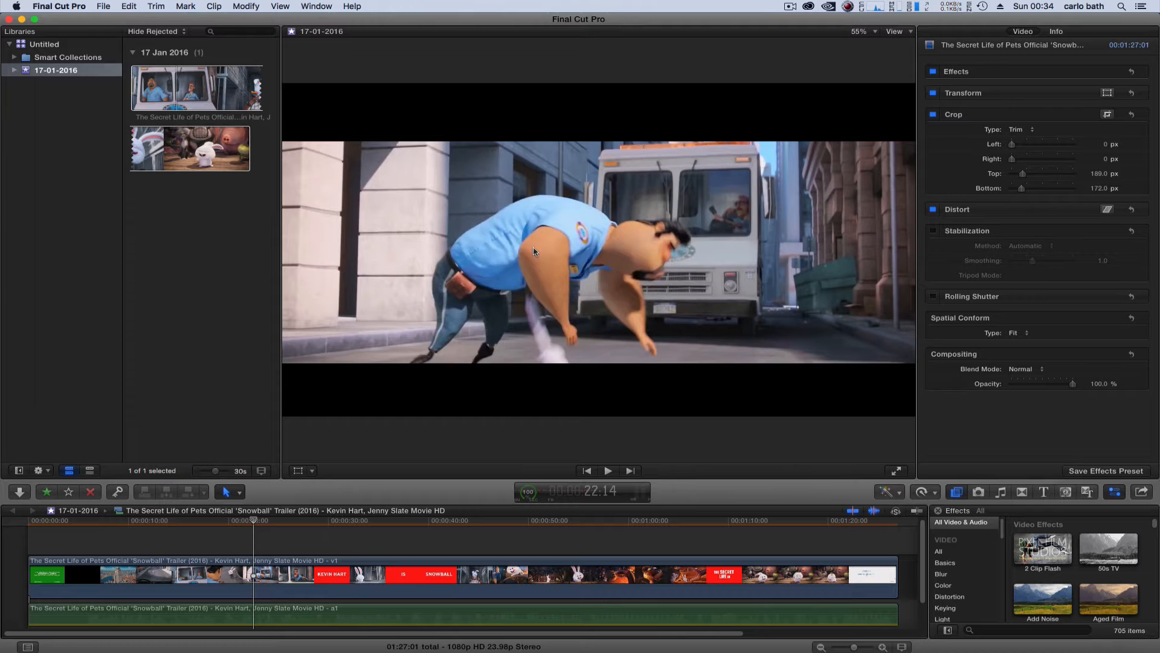
pyautogui.moveTo(1023, 188)
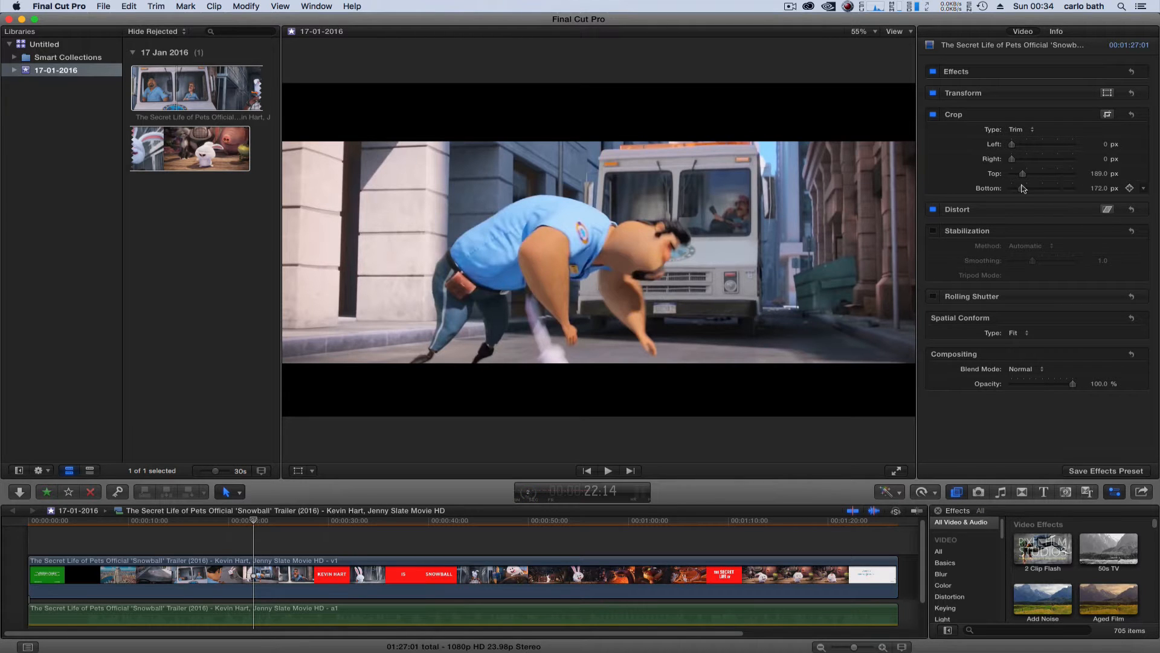
pyautogui.moveTo(1023, 188); pyautogui.dragTo(1028, 188)
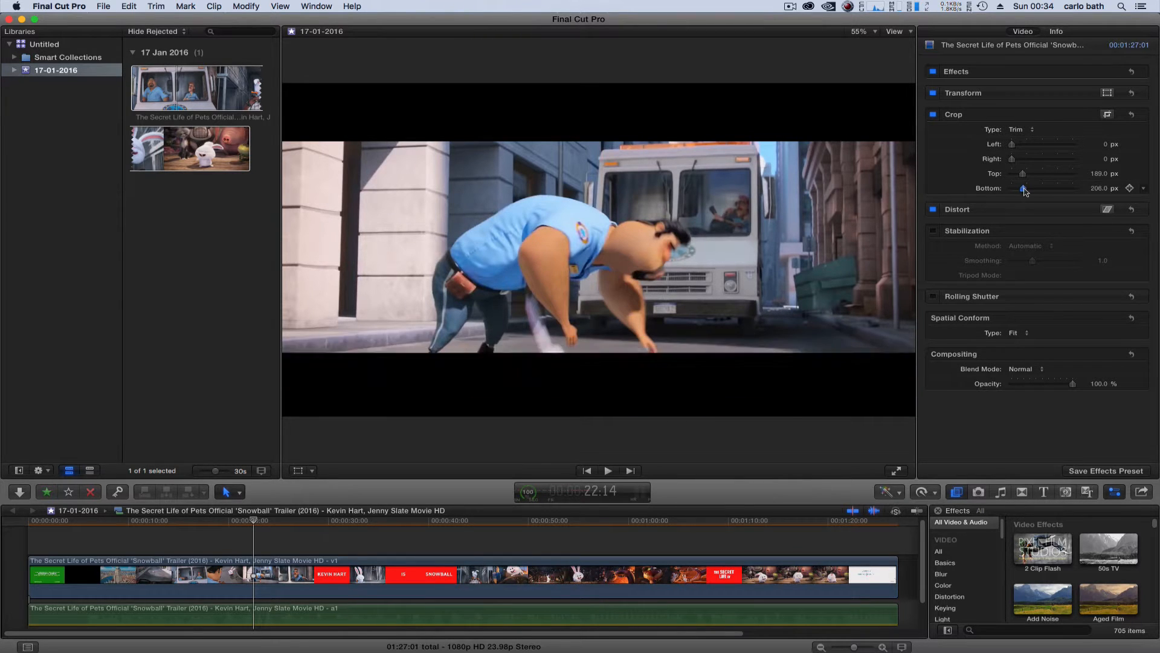
pyautogui.moveTo(1022, 188); pyautogui.dragTo(1018, 188)
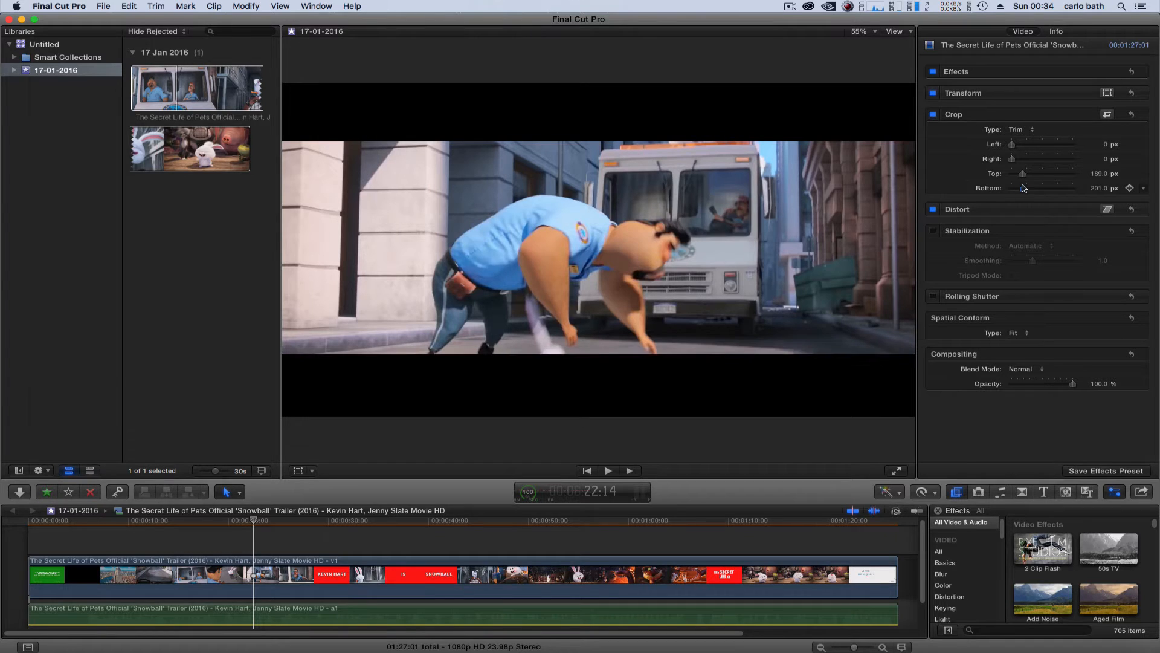
pyautogui.moveTo(1051, 187); pyautogui.dragTo(1034, 188)
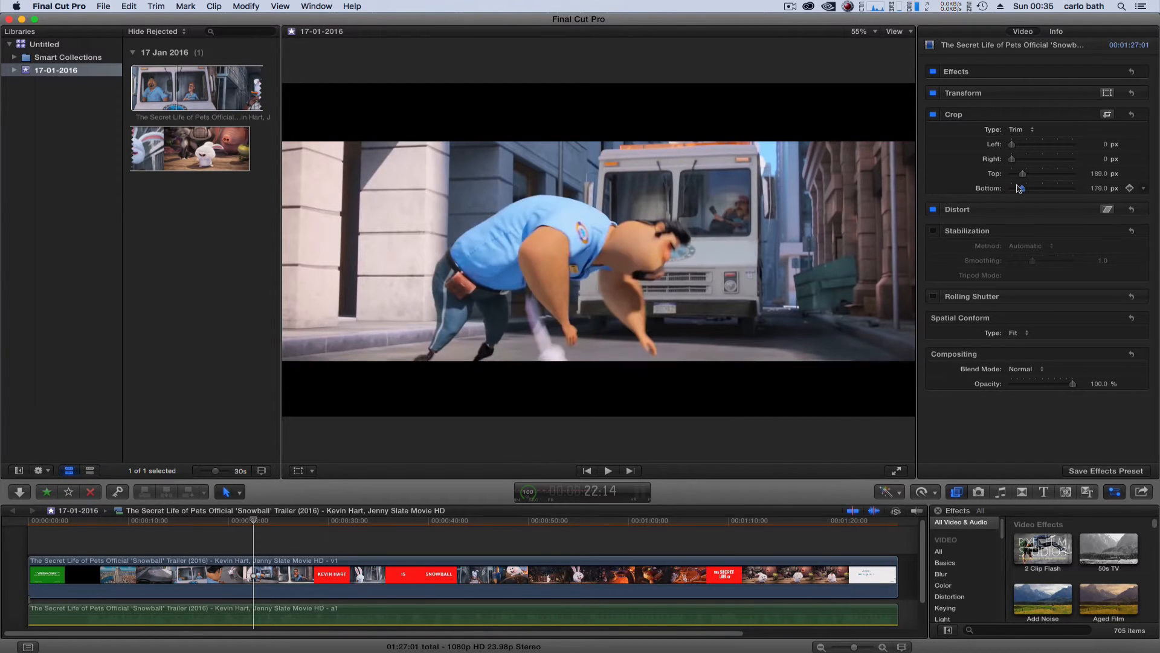
pyautogui.moveTo(1051, 188); pyautogui.dragTo(1028, 188)
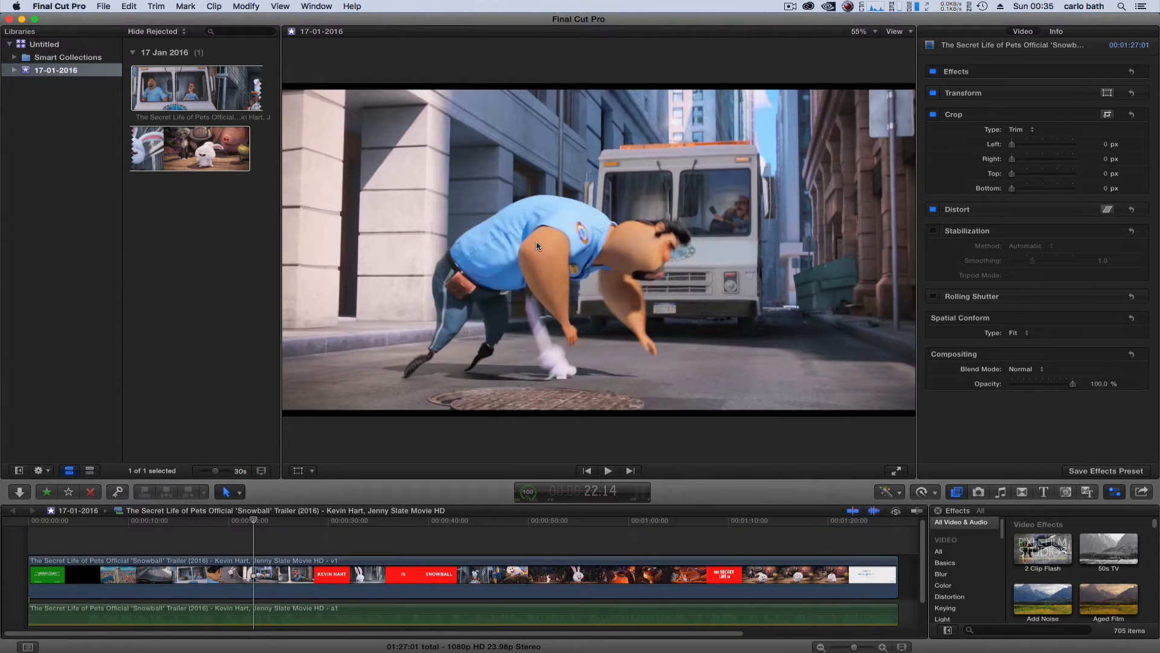
pyautogui.moveTo(386, 429)
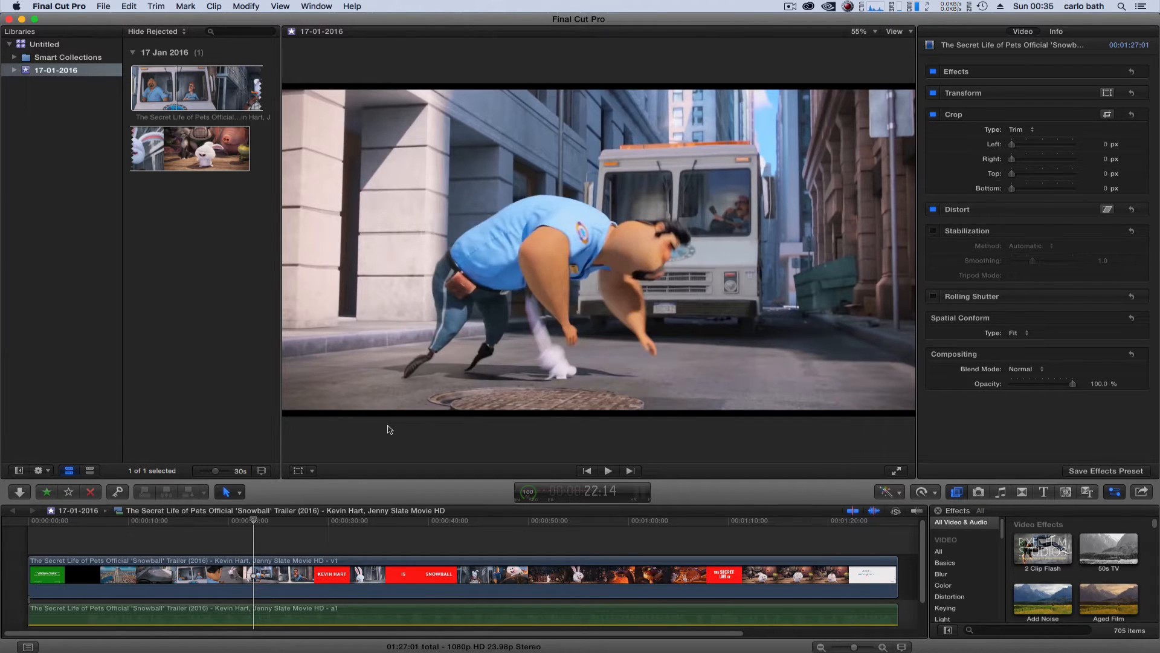
pyautogui.moveTo(331, 492)
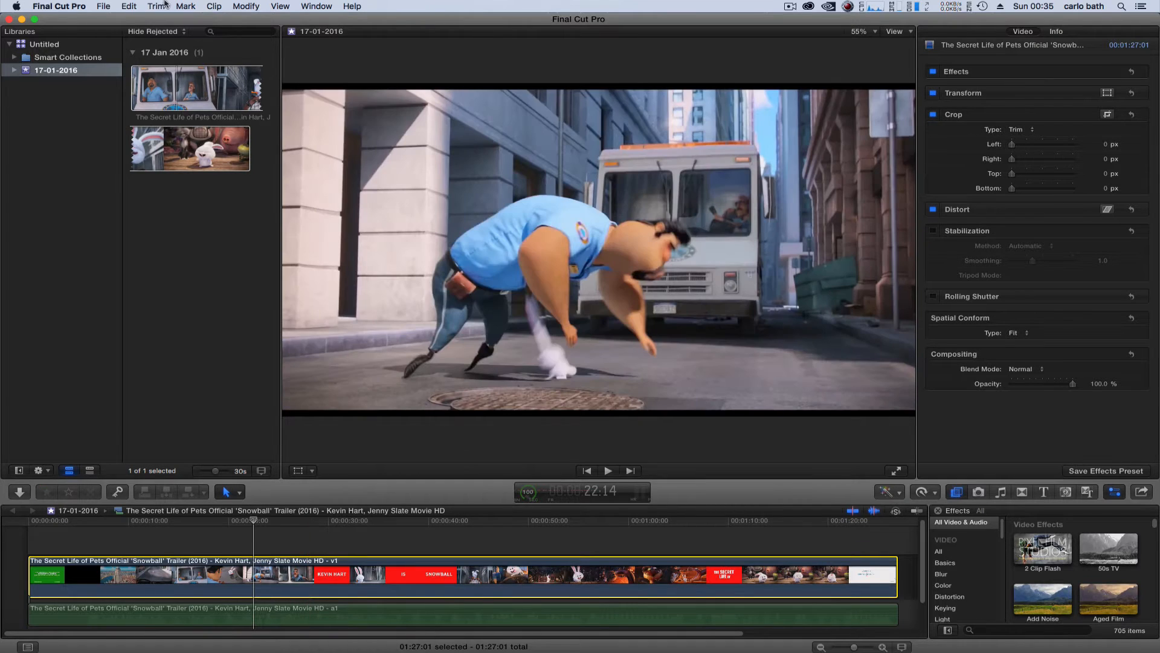
# Step: Start a new project and choose a Custom video format
pyautogui.click(103, 6)
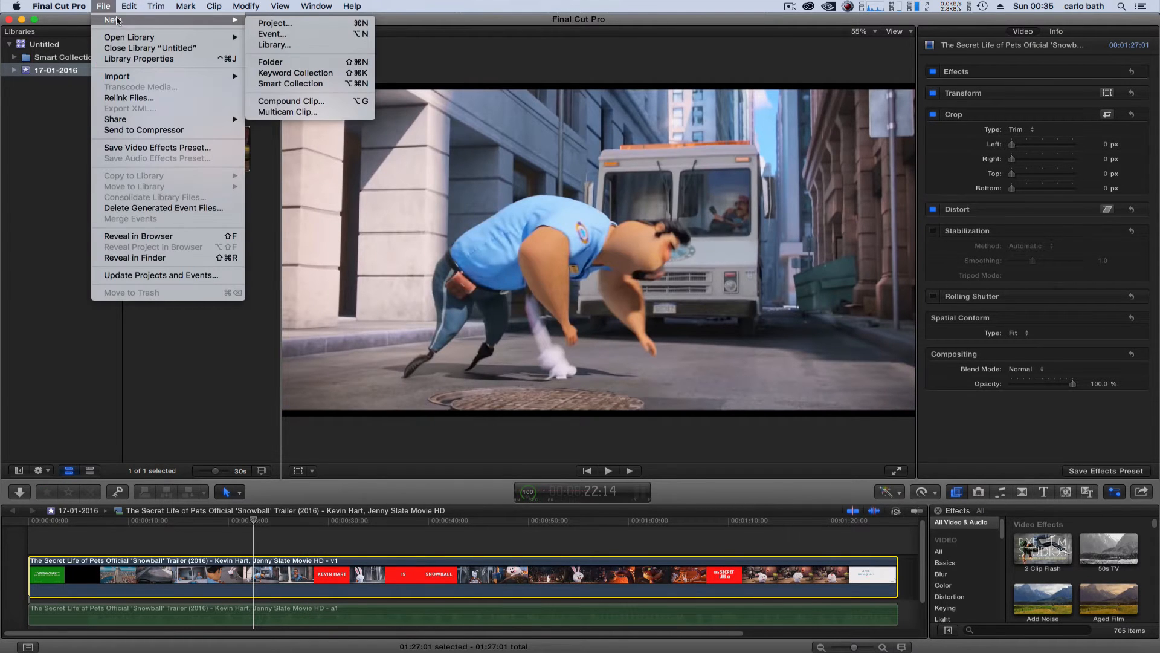
pyautogui.click(274, 22)
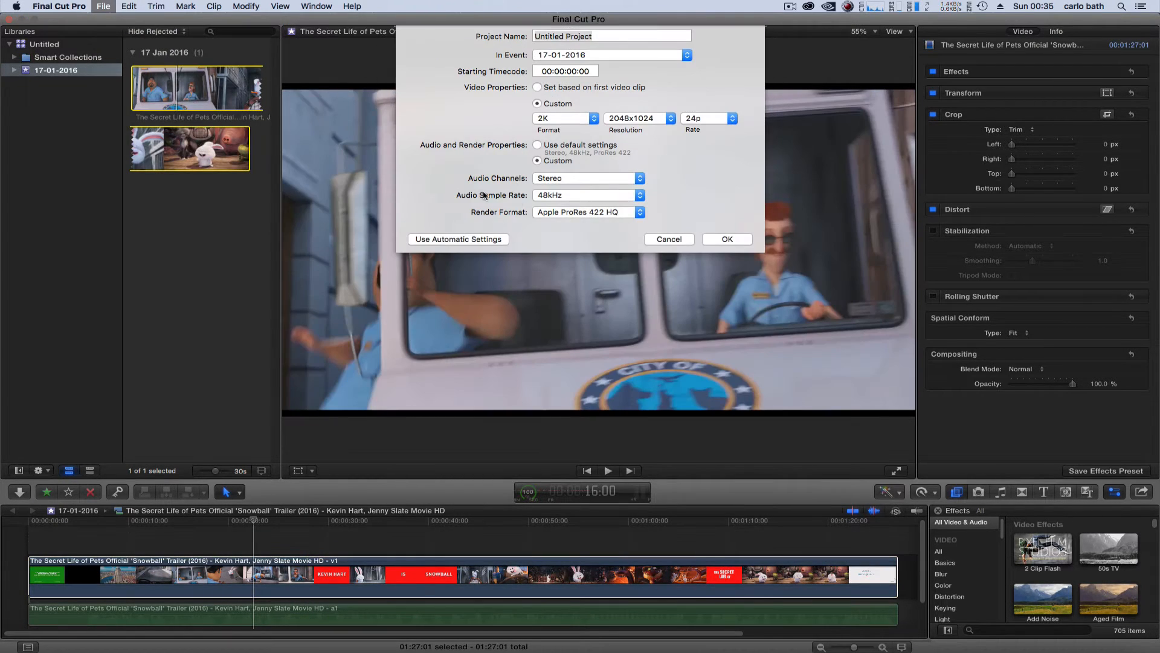
pyautogui.click(611, 35)
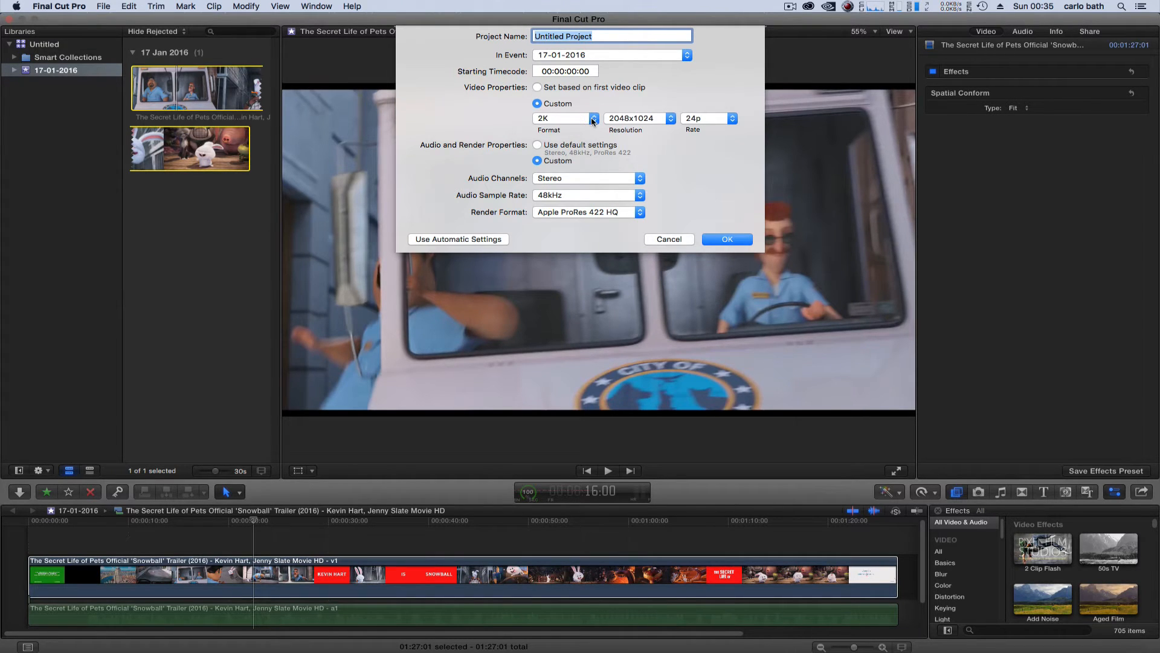
pyautogui.click(593, 118)
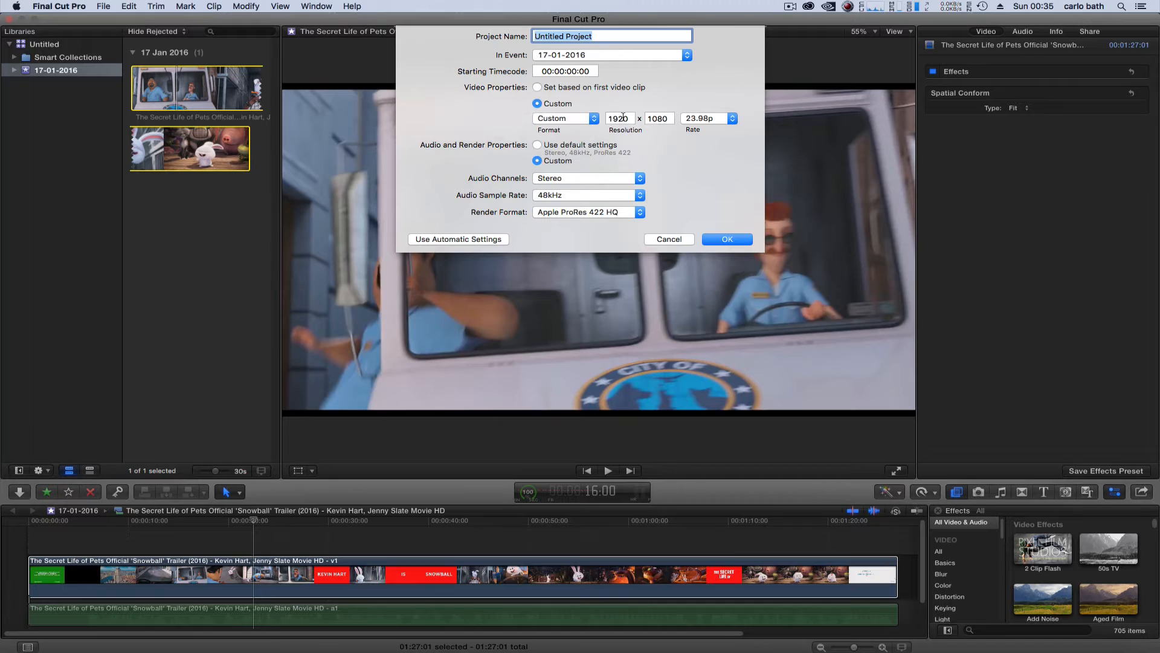
# Step: Set the custom resolution to 1920 x 817 at 24p and create the project
pyautogui.click(658, 118)
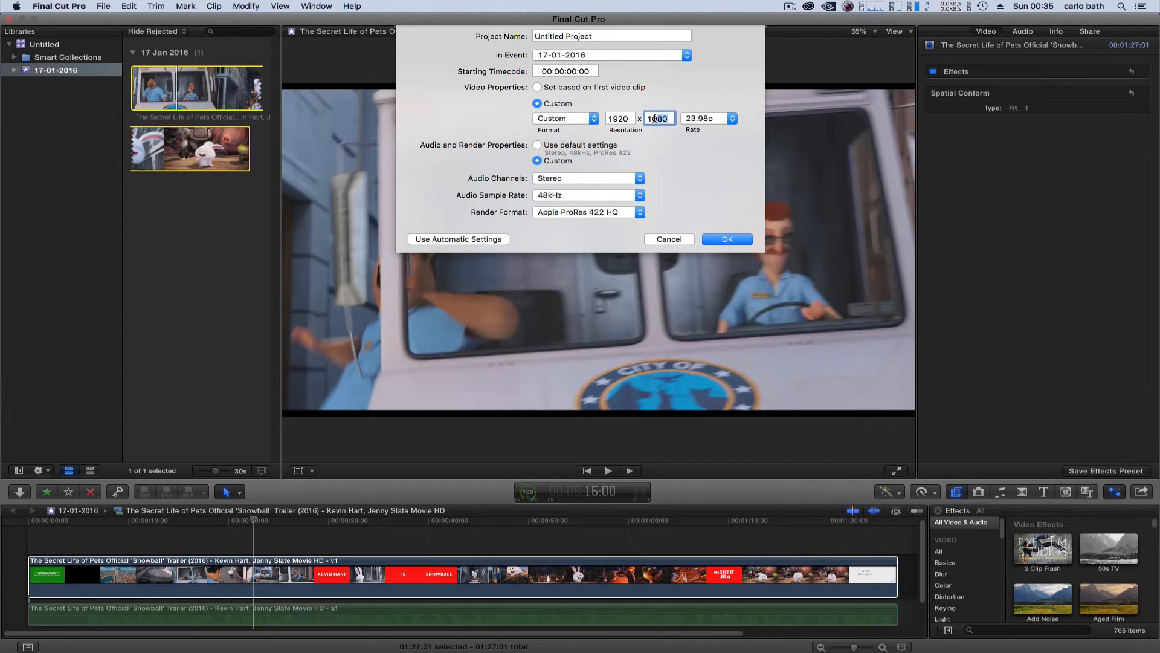
pyautogui.write('181')
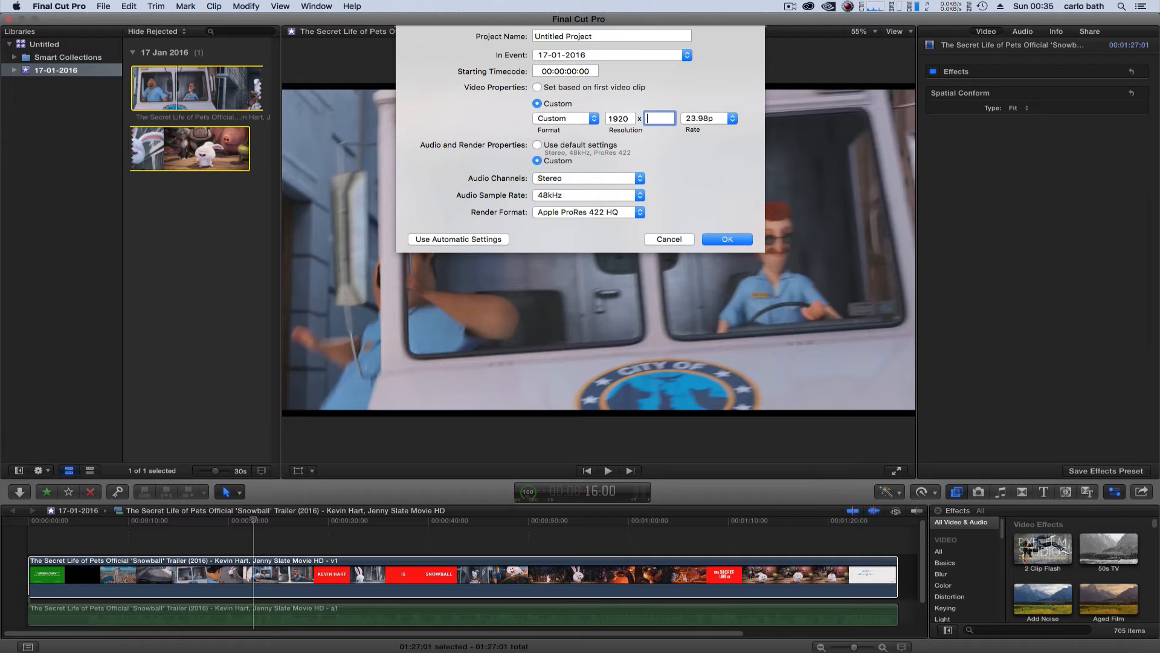
pyautogui.write('817')
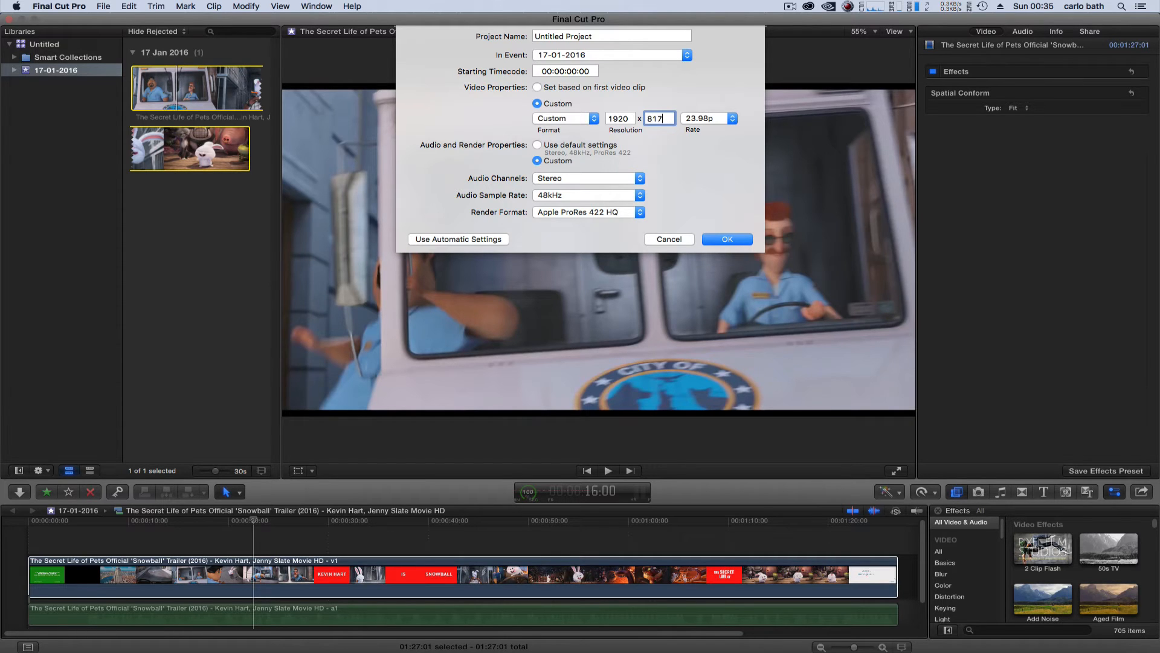
pyautogui.click(731, 119)
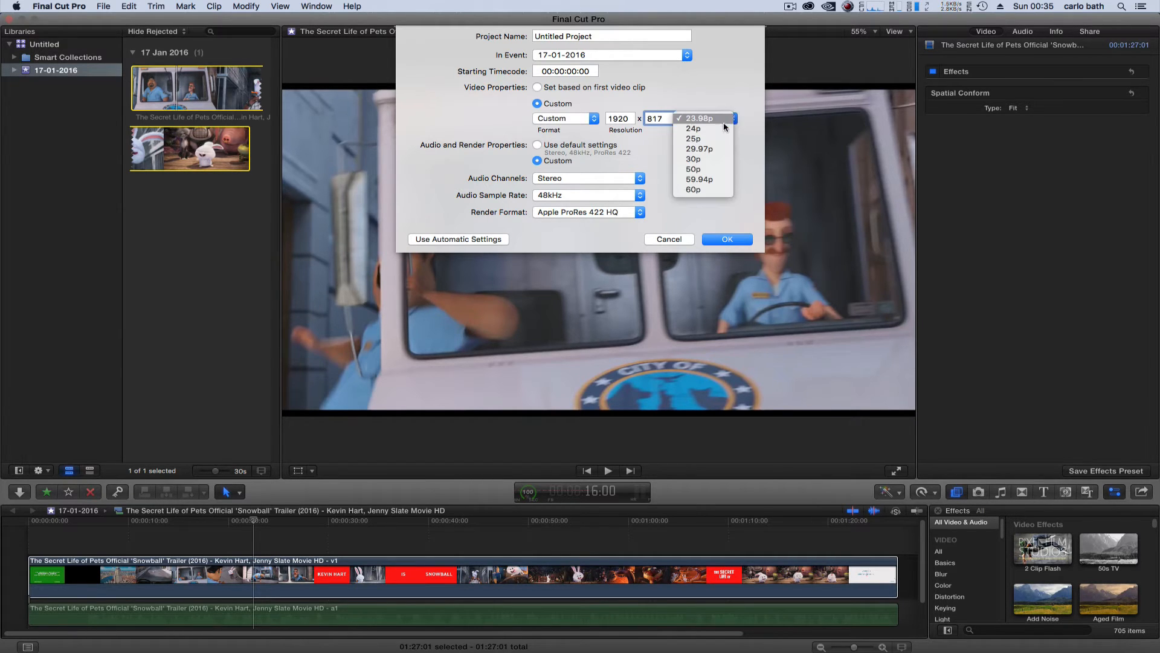
pyautogui.click(693, 129)
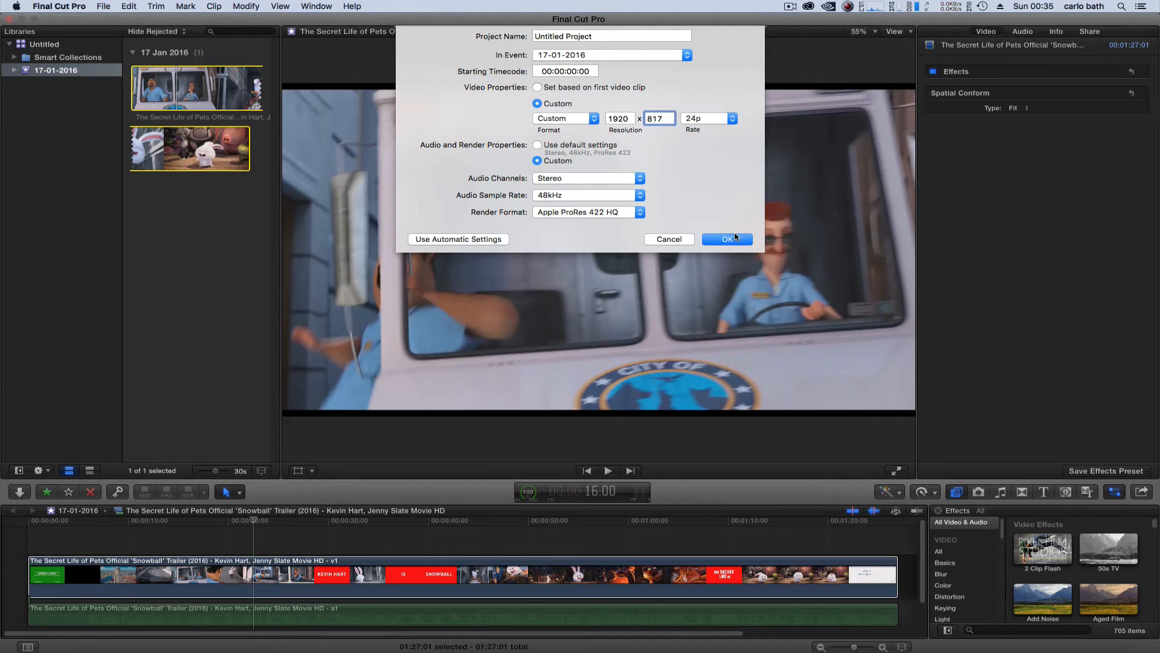
pyautogui.click(727, 238)
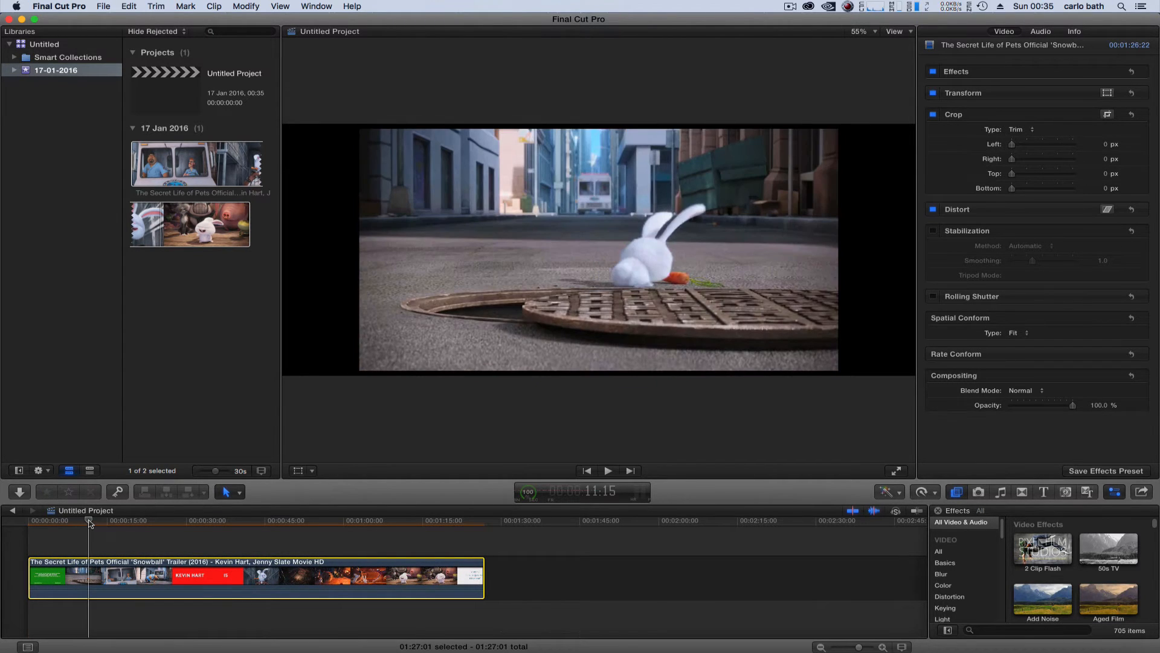
pyautogui.moveTo(508, 209)
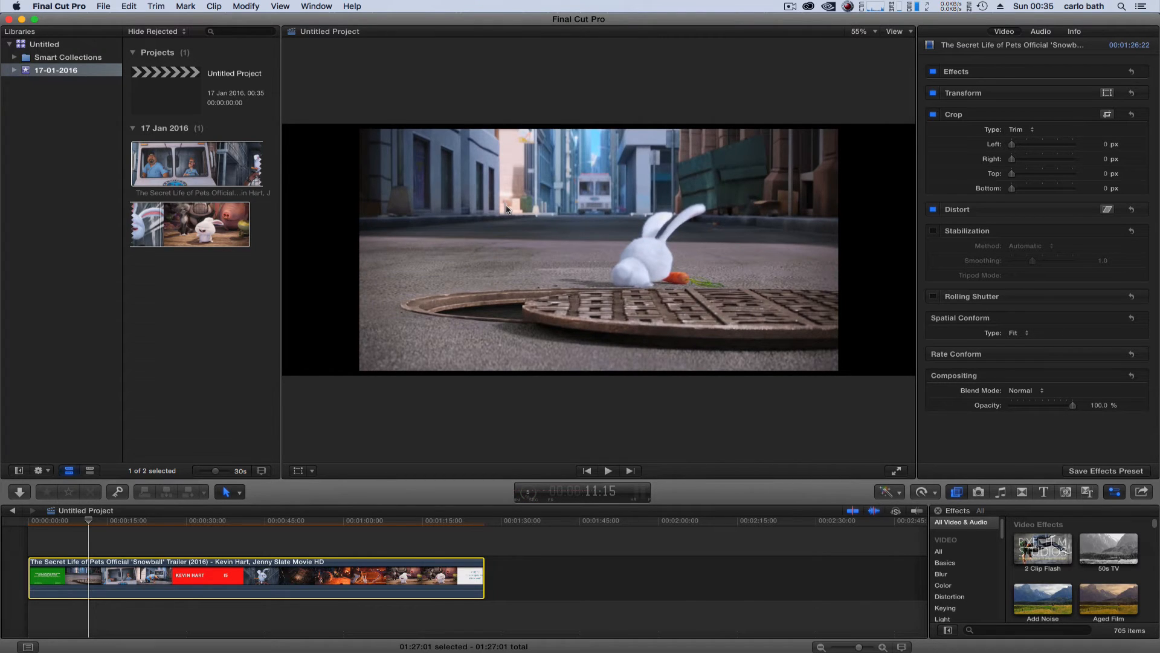
# Step: Scale the trailer clip with the Transform tool until it fills the 1920x817 frame
pyautogui.click(309, 471)
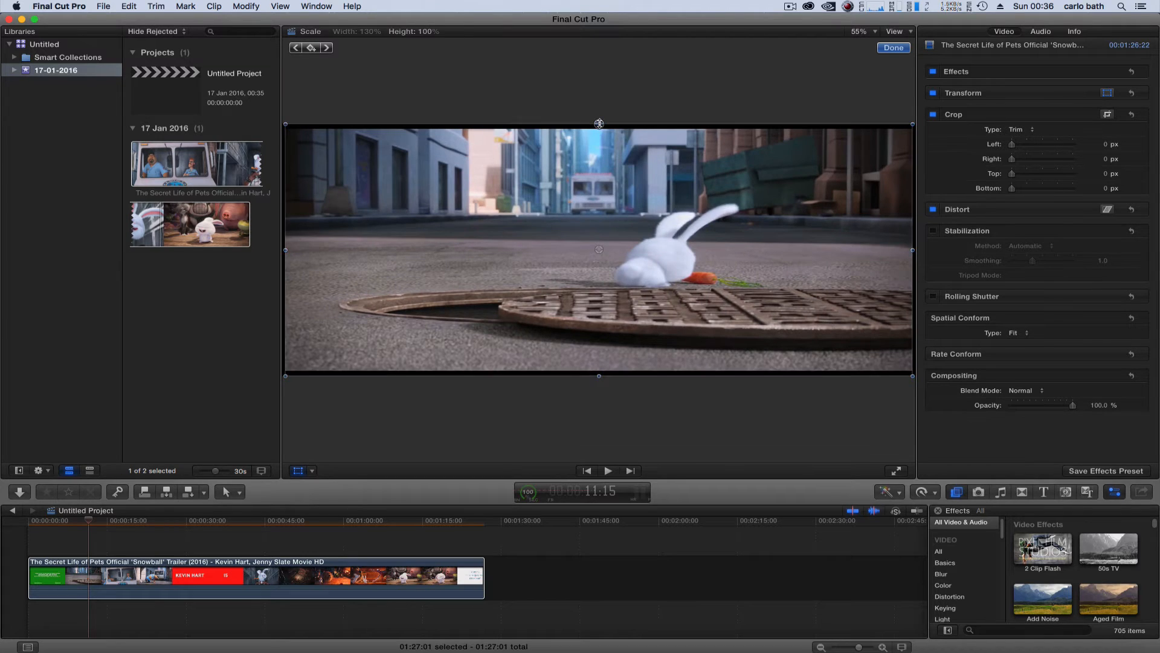
pyautogui.moveTo(599, 122); pyautogui.dragTo(599, 97)
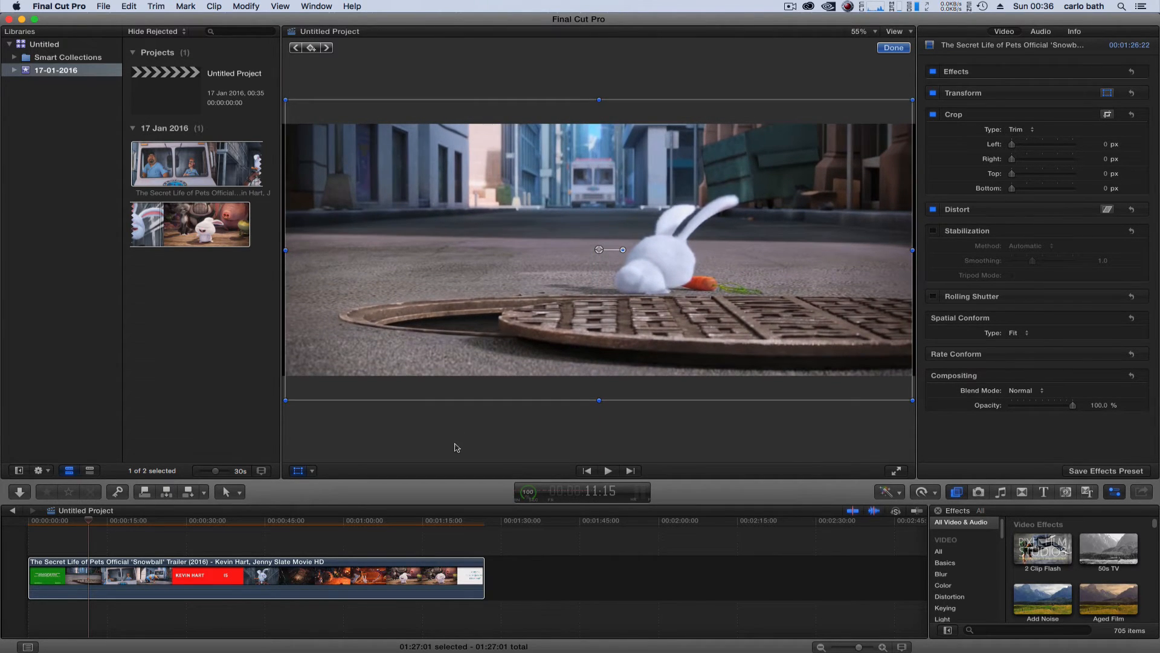
pyautogui.click(608, 471)
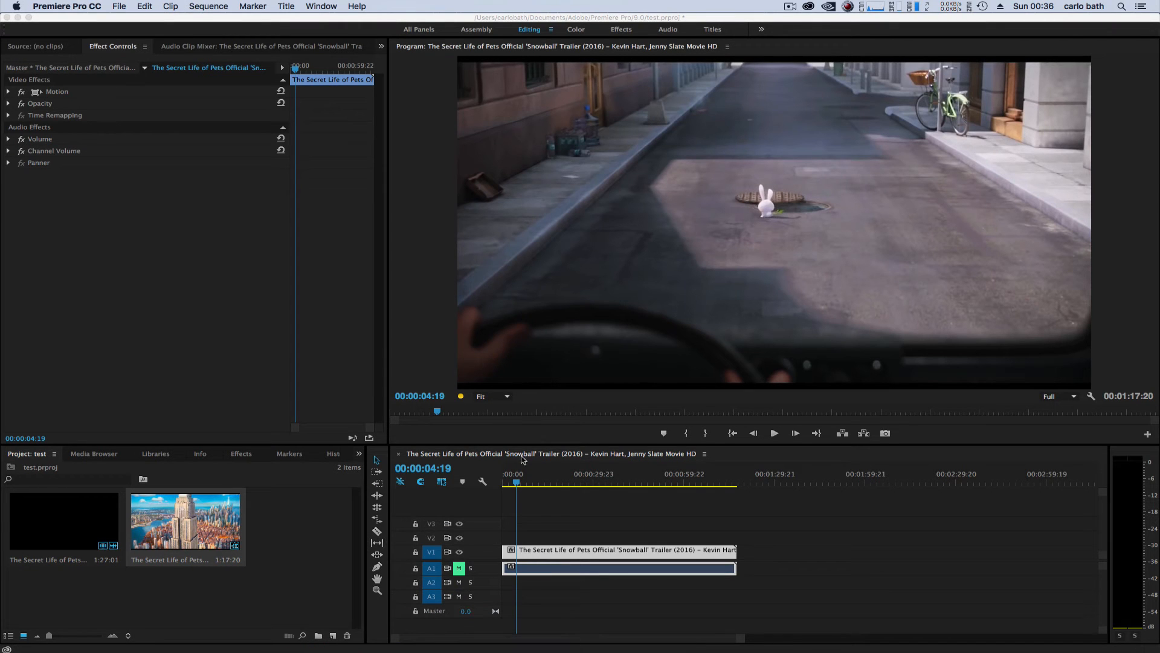
# Step: Preview the trailer sequence, then bring up its Sequence Settings
pyautogui.click(774, 433)
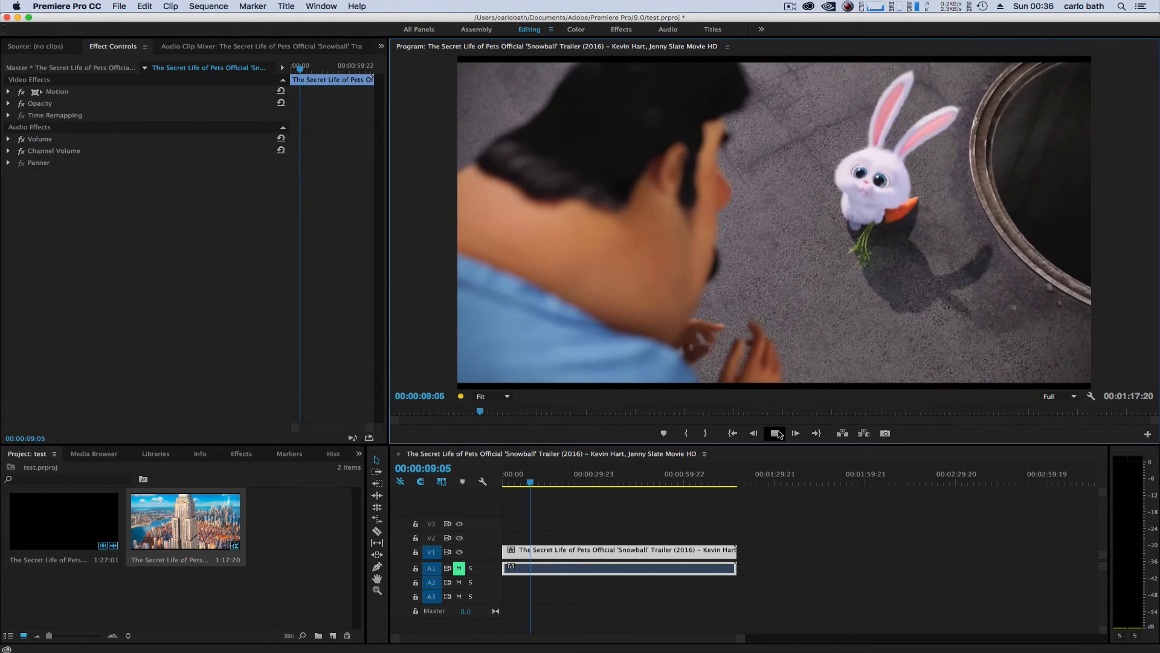
pyautogui.click(209, 6)
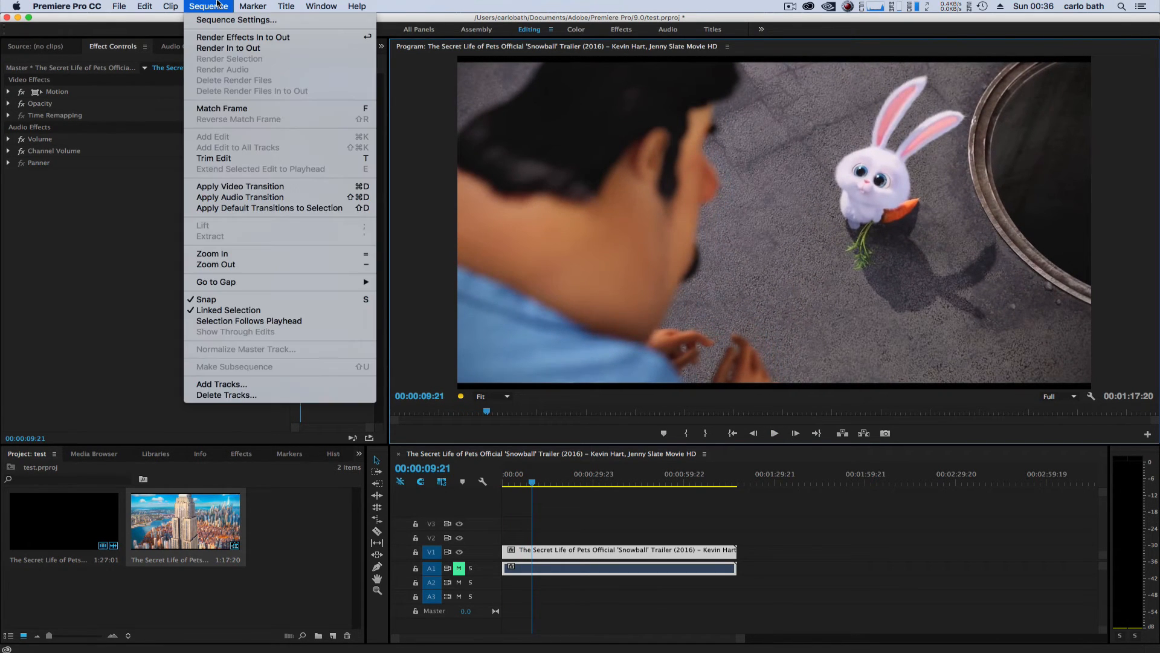
pyautogui.click(235, 20)
pyautogui.write('8')
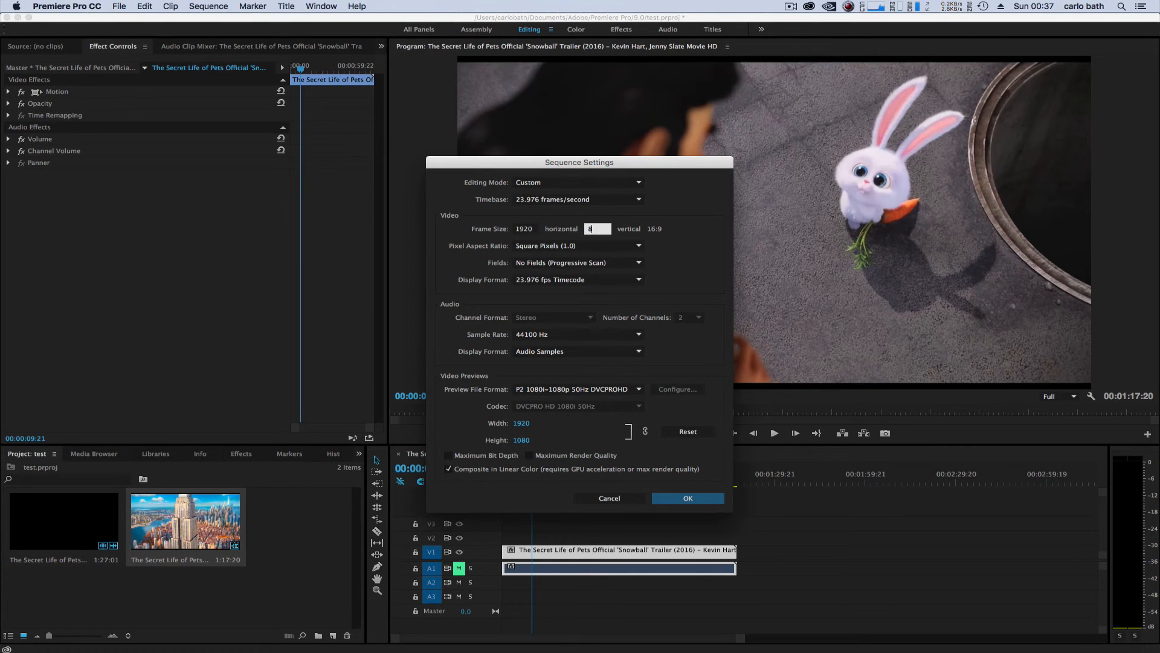
# Step: Set the sequence frame height to 817, accept deleting previews, and play the letterboxed result
pyautogui.write('17')
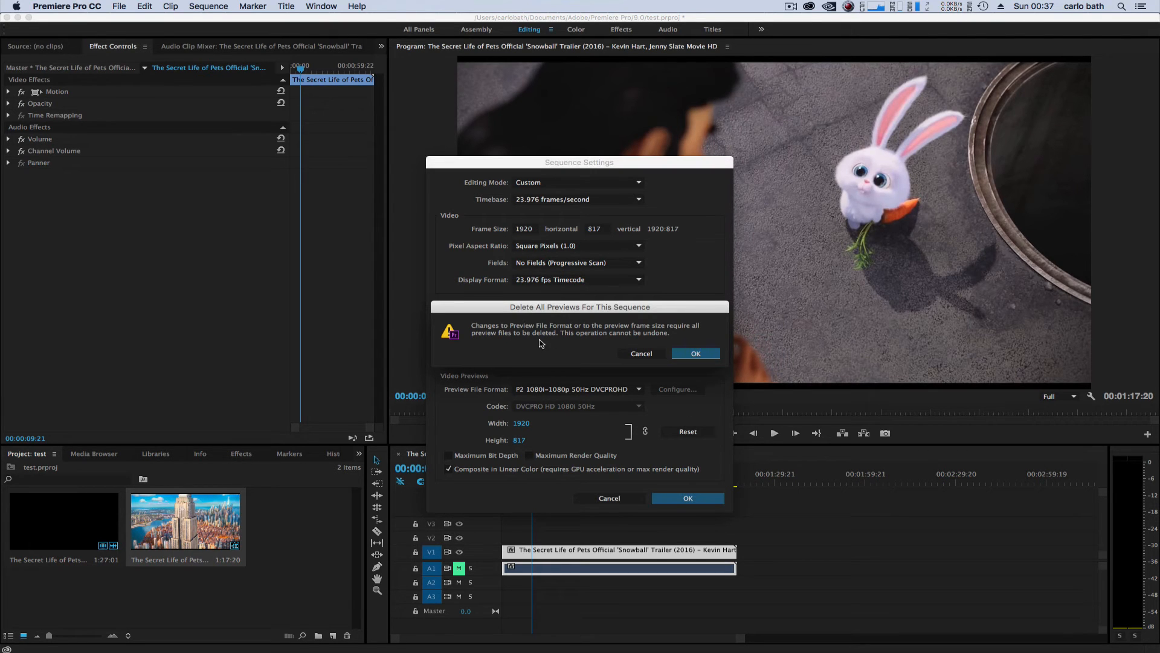
pyautogui.click(695, 353)
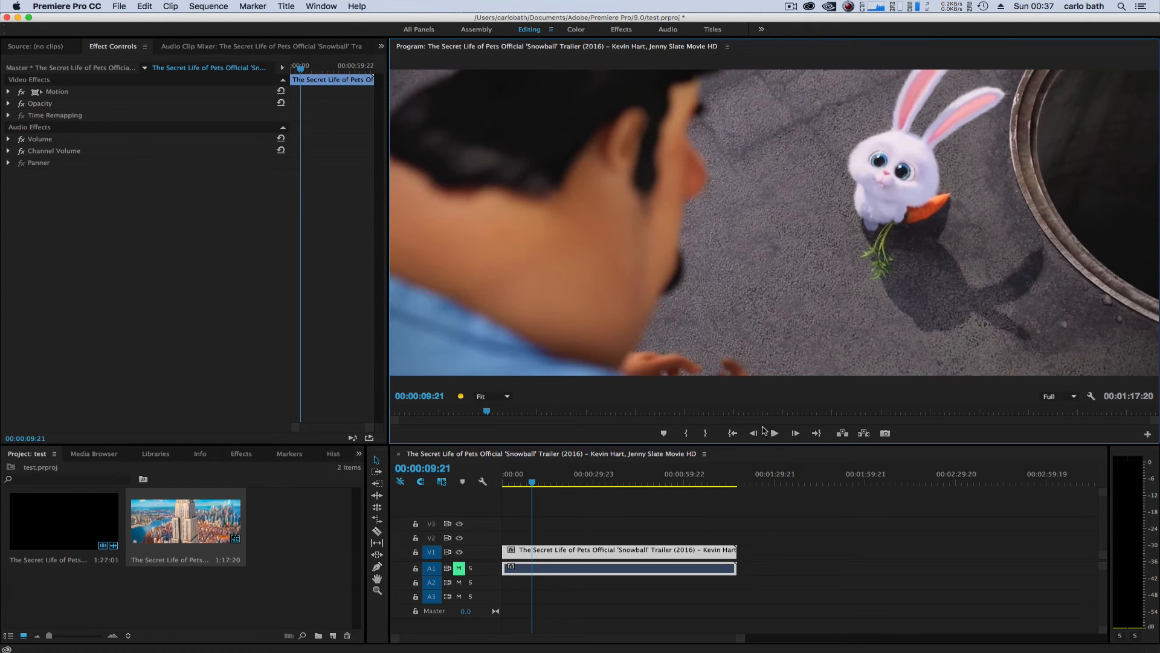
pyautogui.click(774, 433)
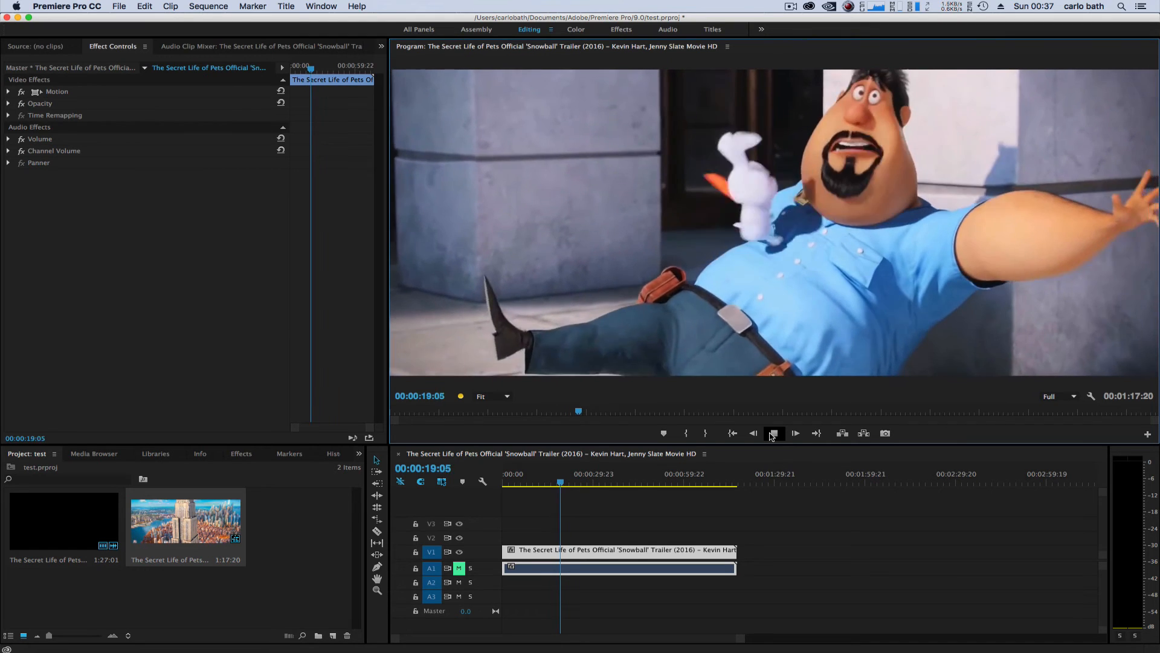
pyautogui.click(775, 433)
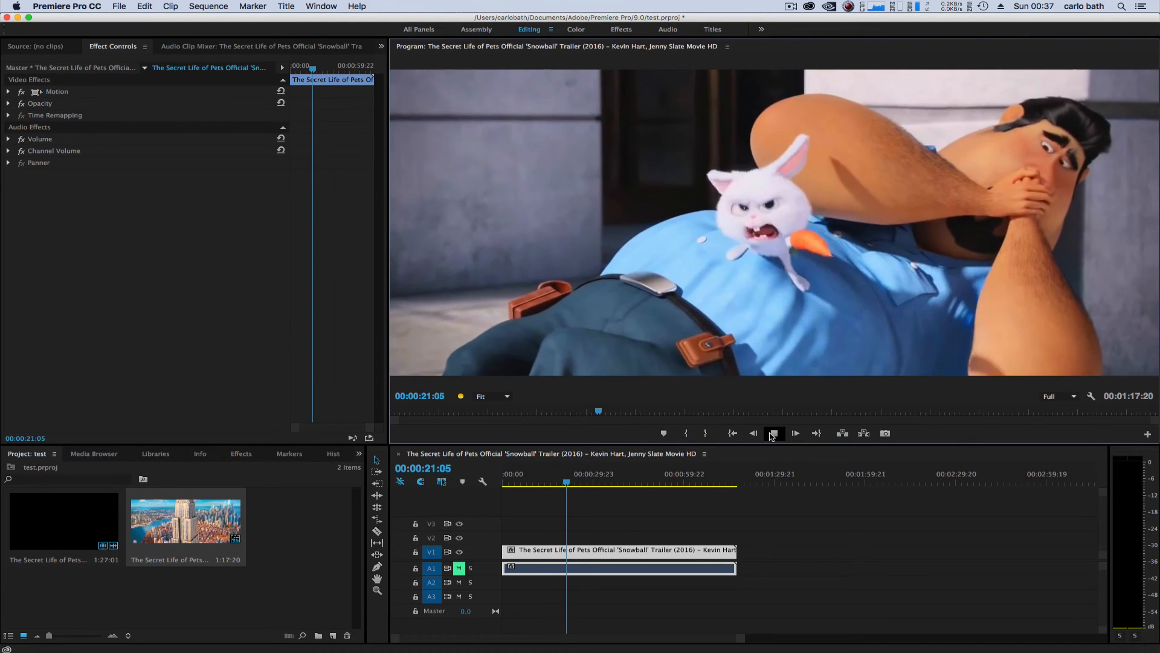
pyautogui.click(794, 432)
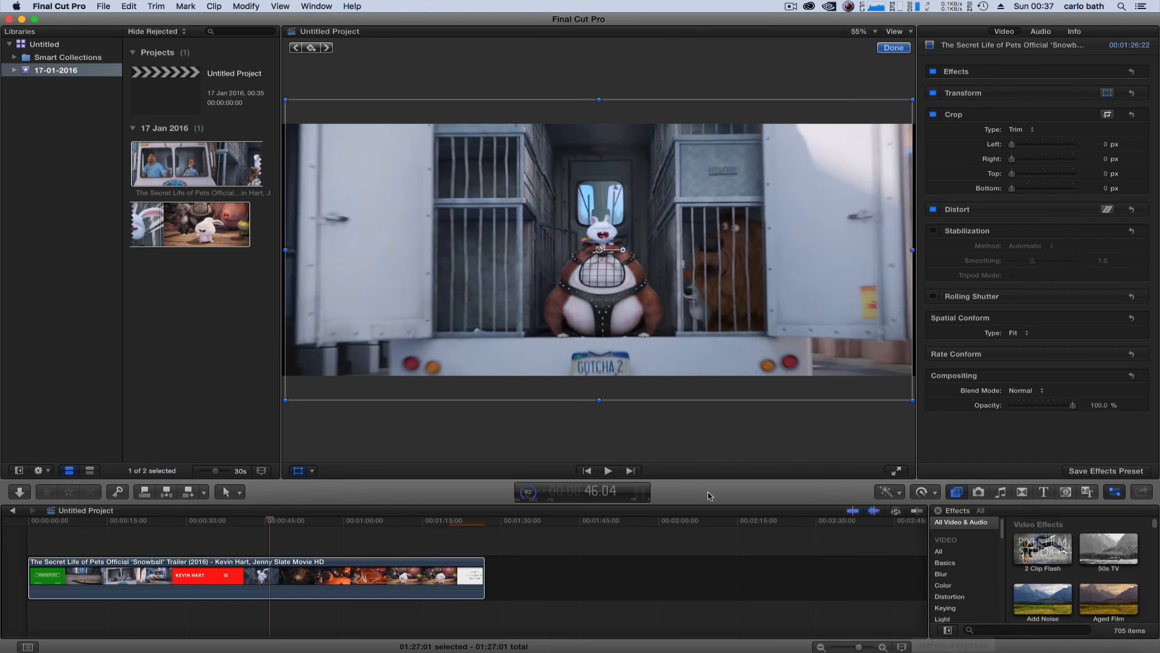
# Step: Play back the letterboxed trailer in the Final Cut Pro viewer
pyautogui.click(607, 470)
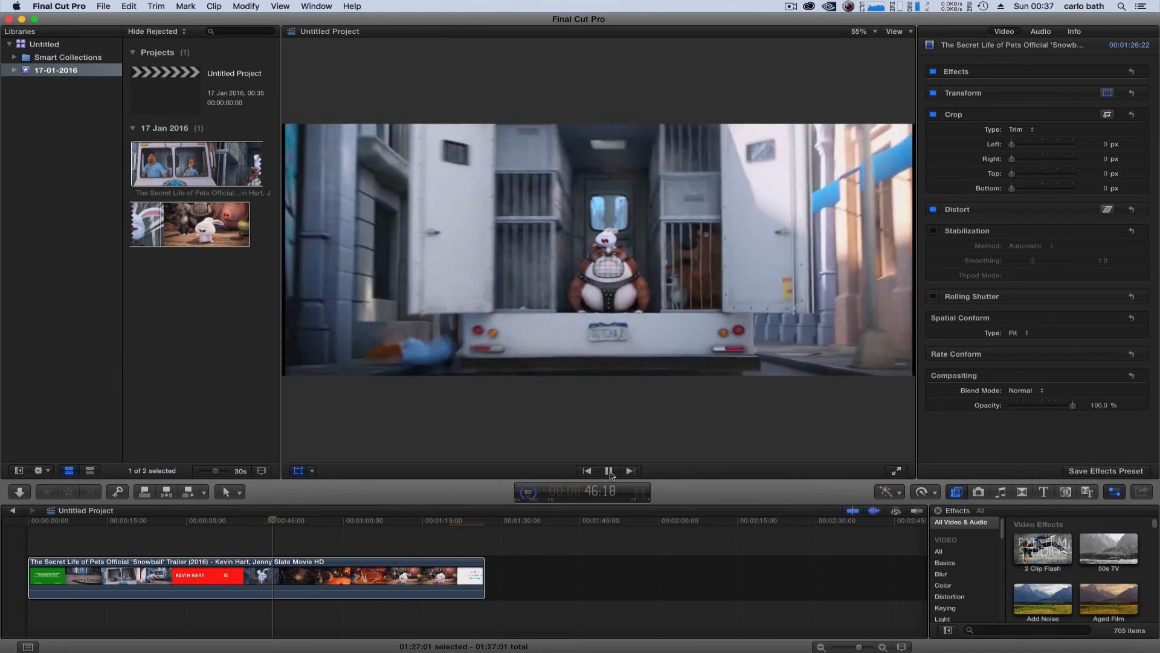
pyautogui.click(610, 471)
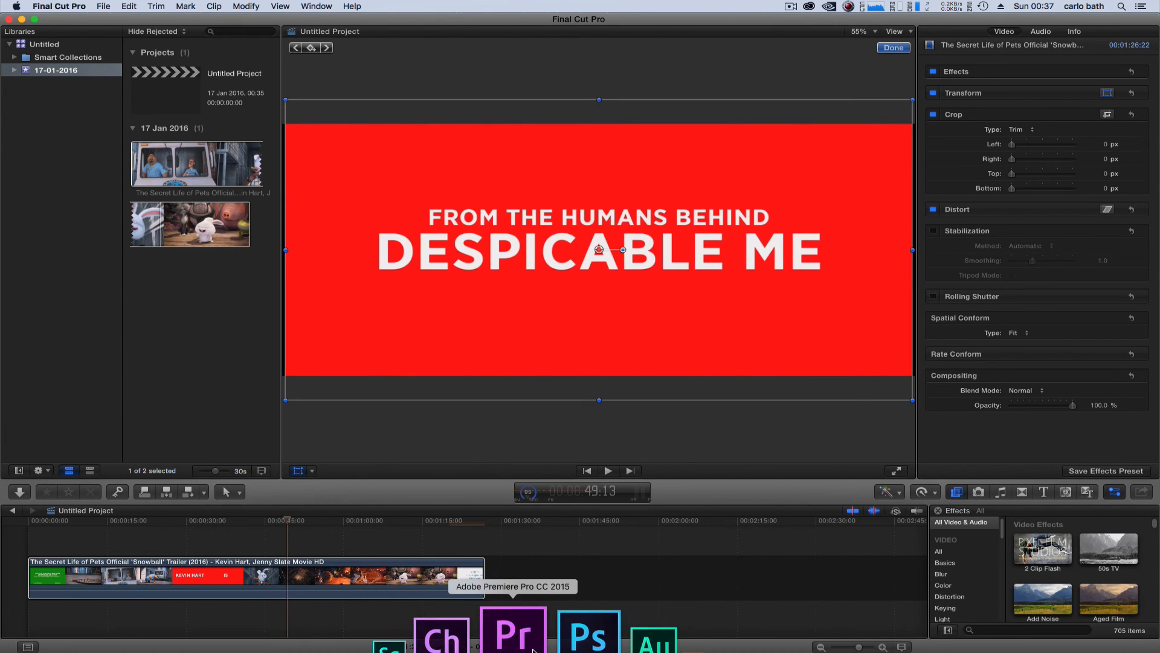
# Step: Bring Premiere Pro to the front and play its letterboxed sequence for comparison
pyautogui.click(512, 630)
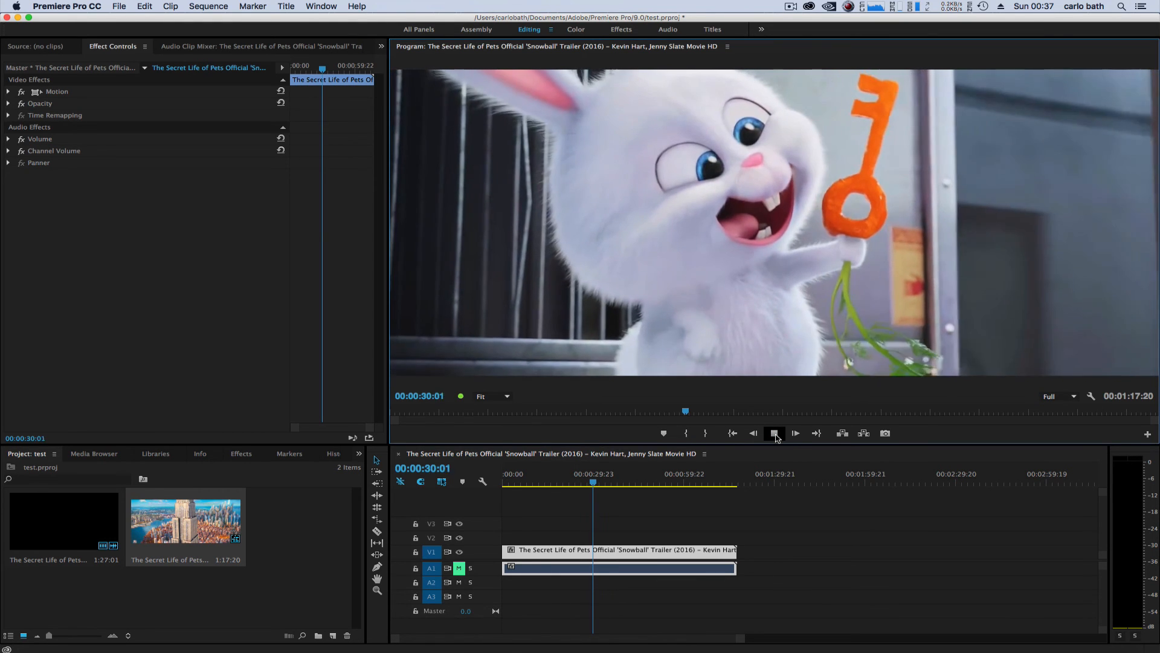
pyautogui.click(795, 433)
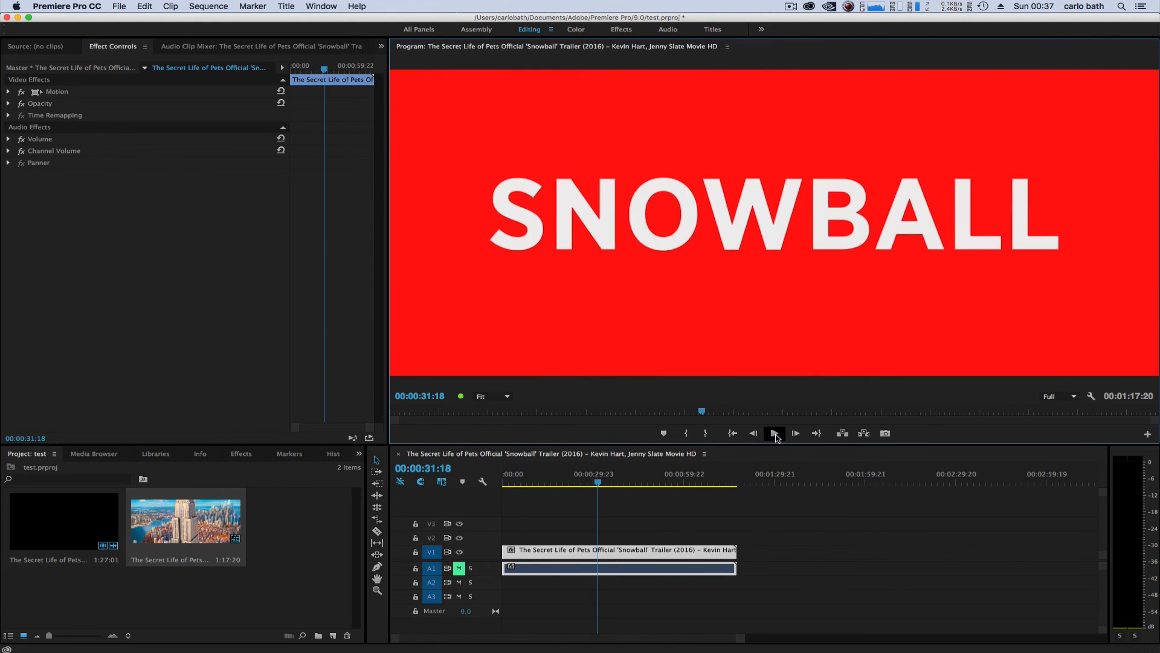
pyautogui.click(795, 433)
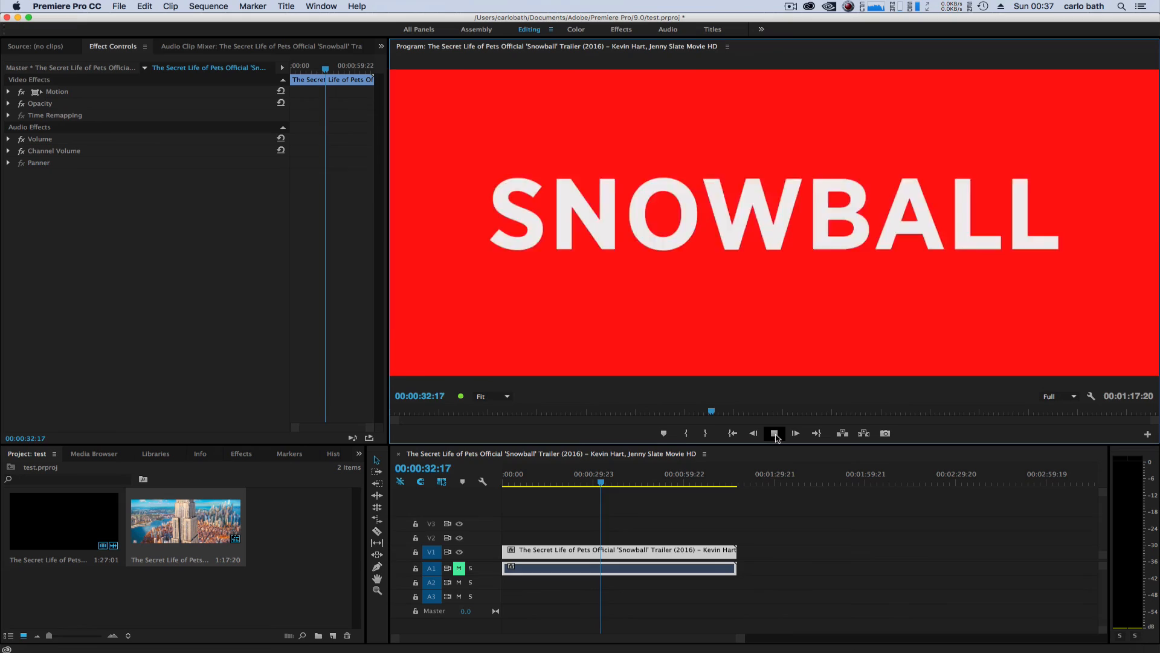
pyautogui.click(795, 432)
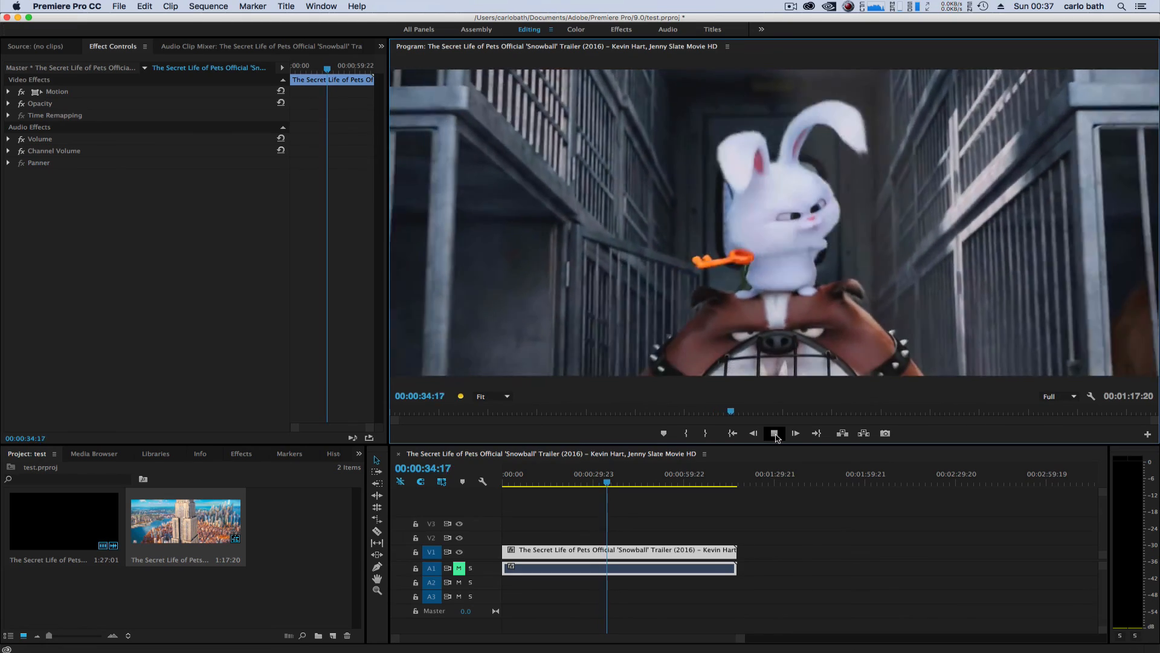